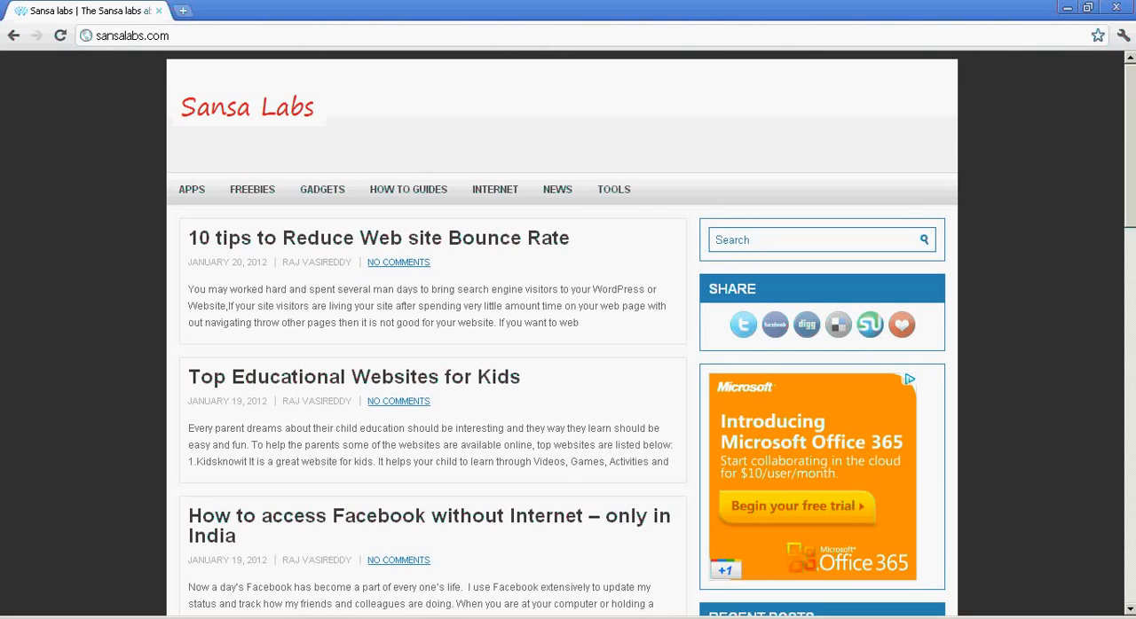
Open alexa.com in a new tab and enter cnn.com in its site search box.
left_click(182, 10)
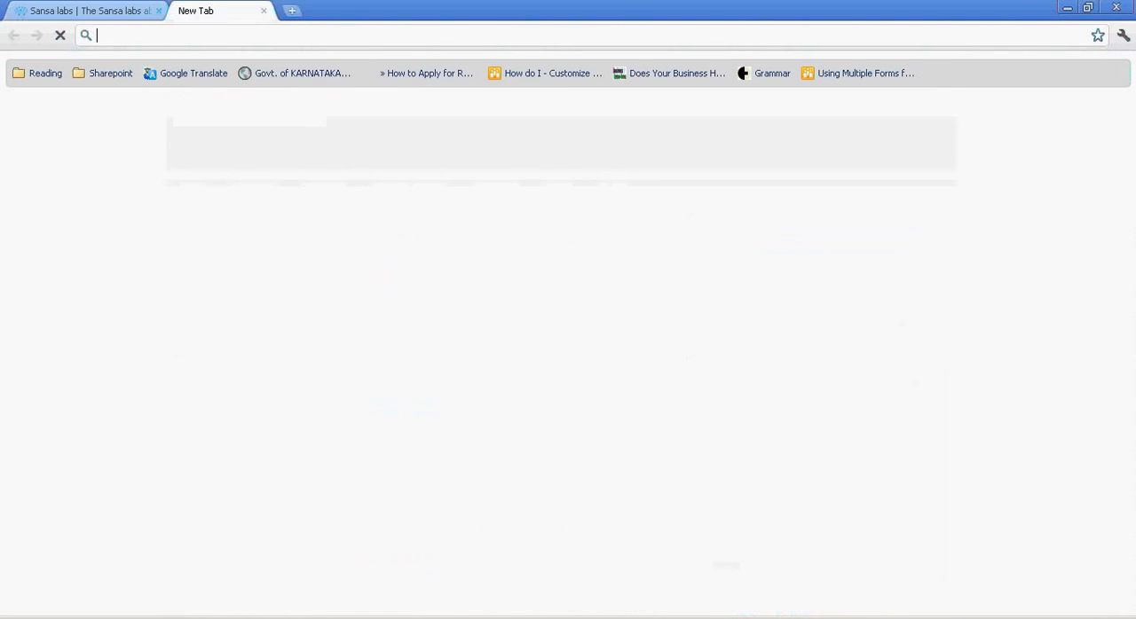
type("alexa.com")
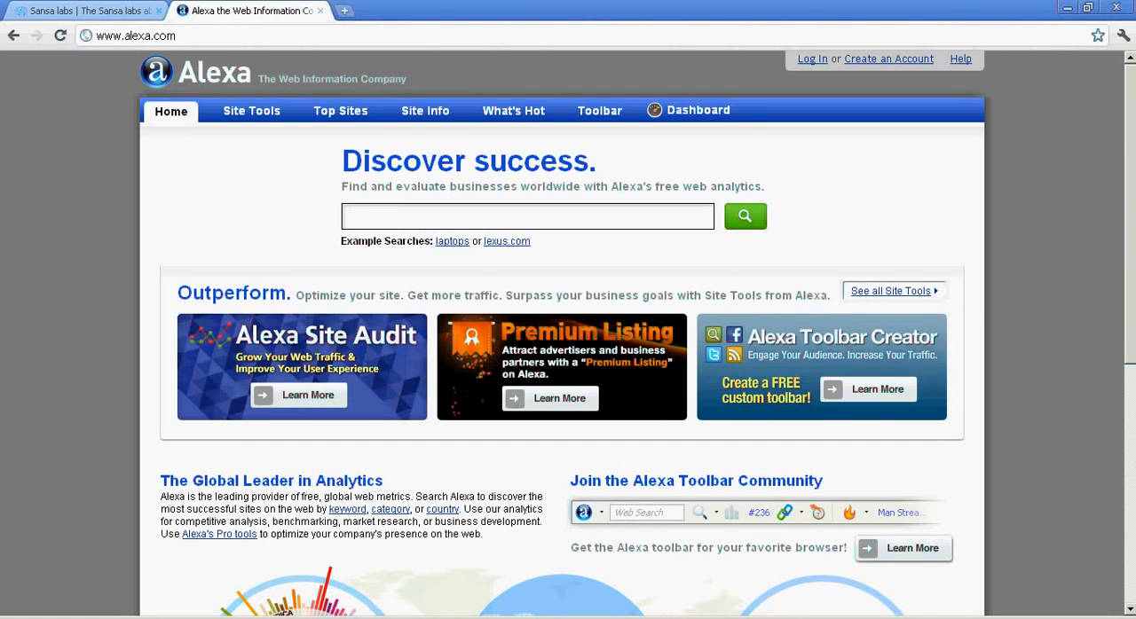
type("cnn.com")
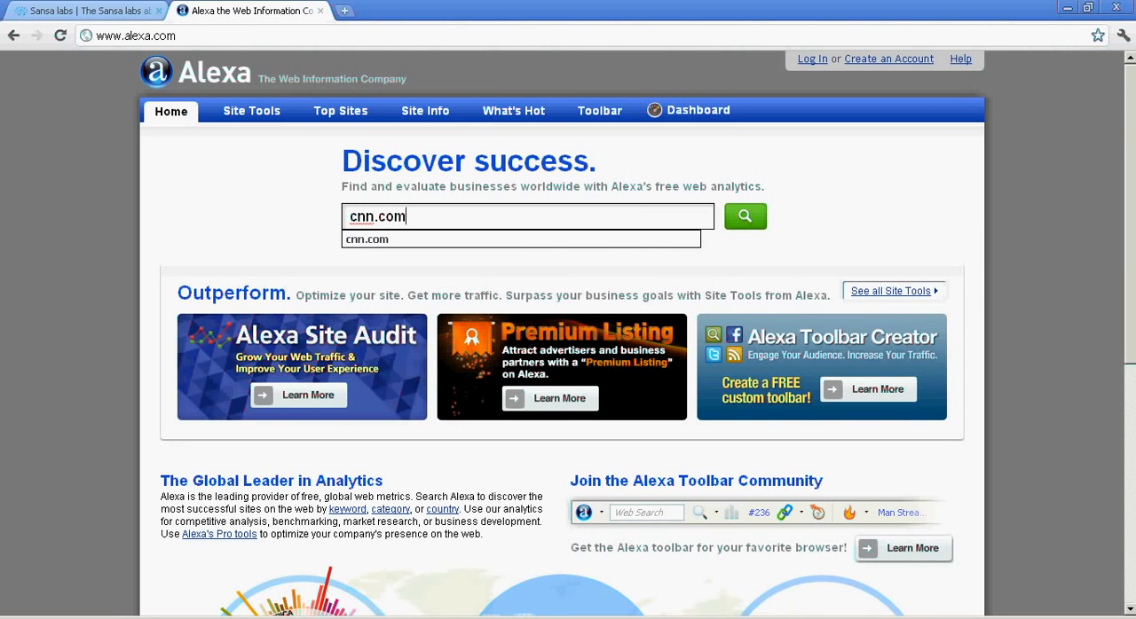
Look up cnn.com on Alexa and scroll to its rank 61 and daily reach stats.
left_click(744, 217)
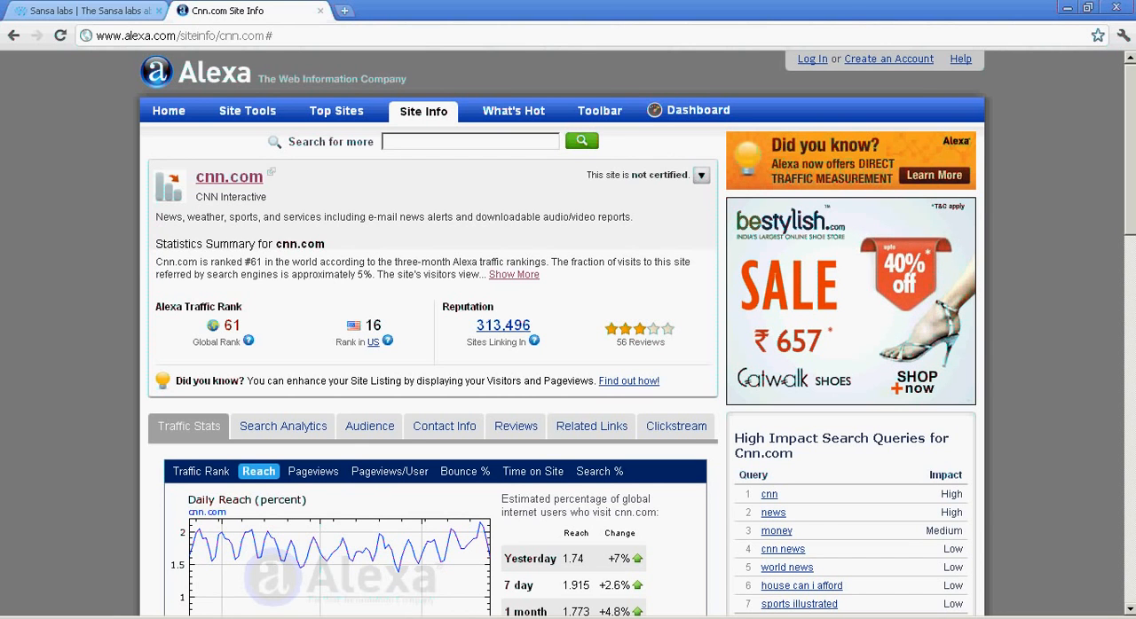
scroll("down", 3)
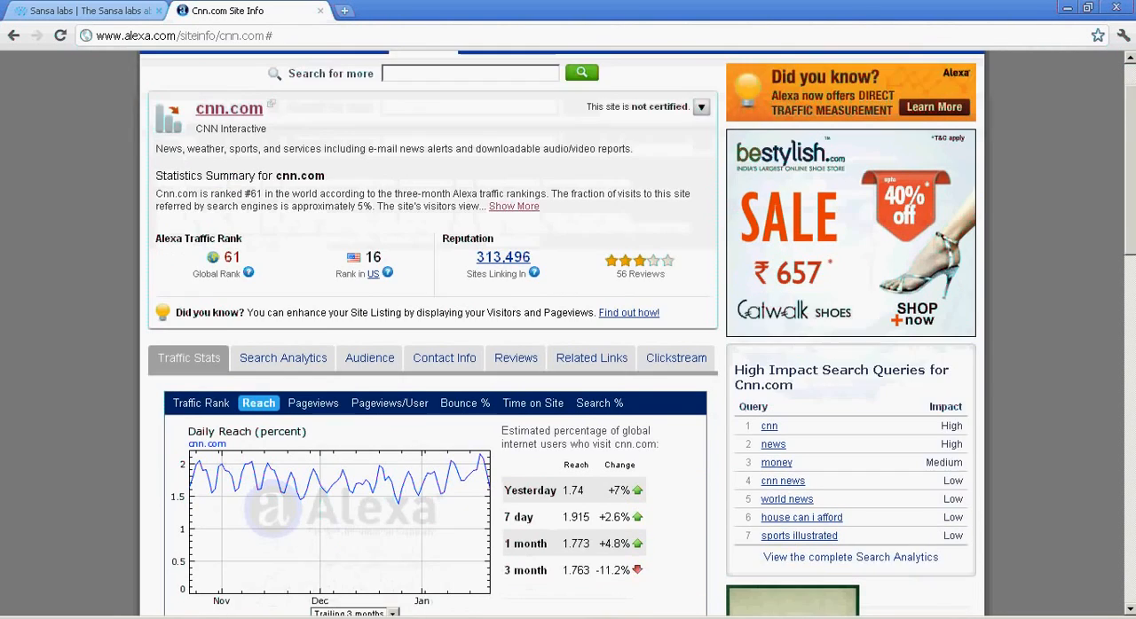
scroll("down", 3)
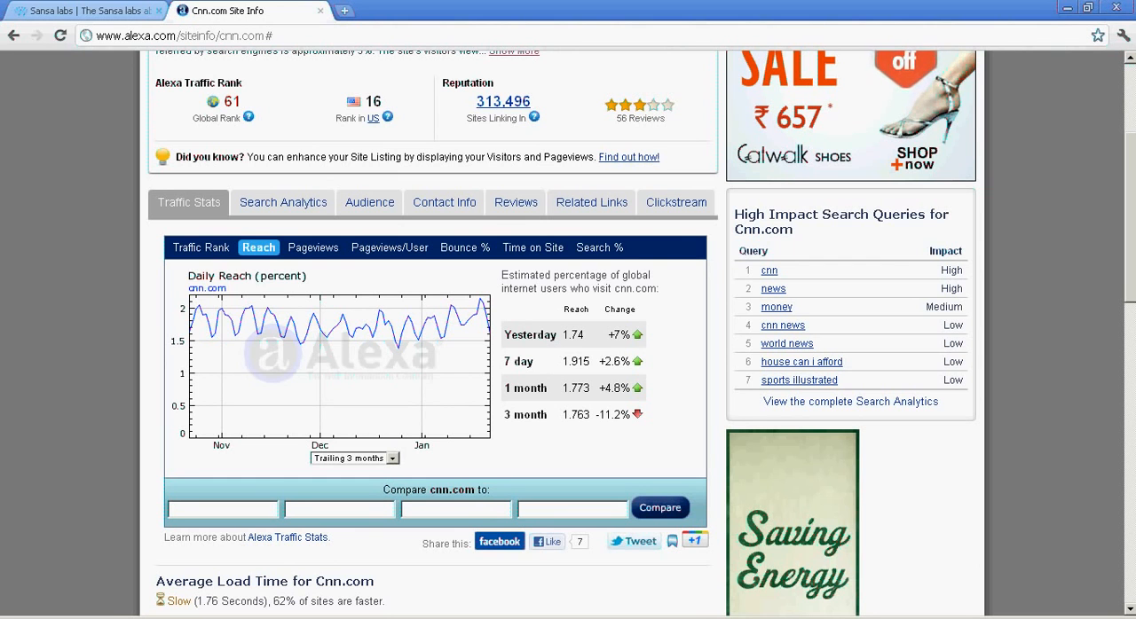
View cnn.com's pageviews, pageviews per user and bounce rate charts in Alexa.
left_click(313, 248)
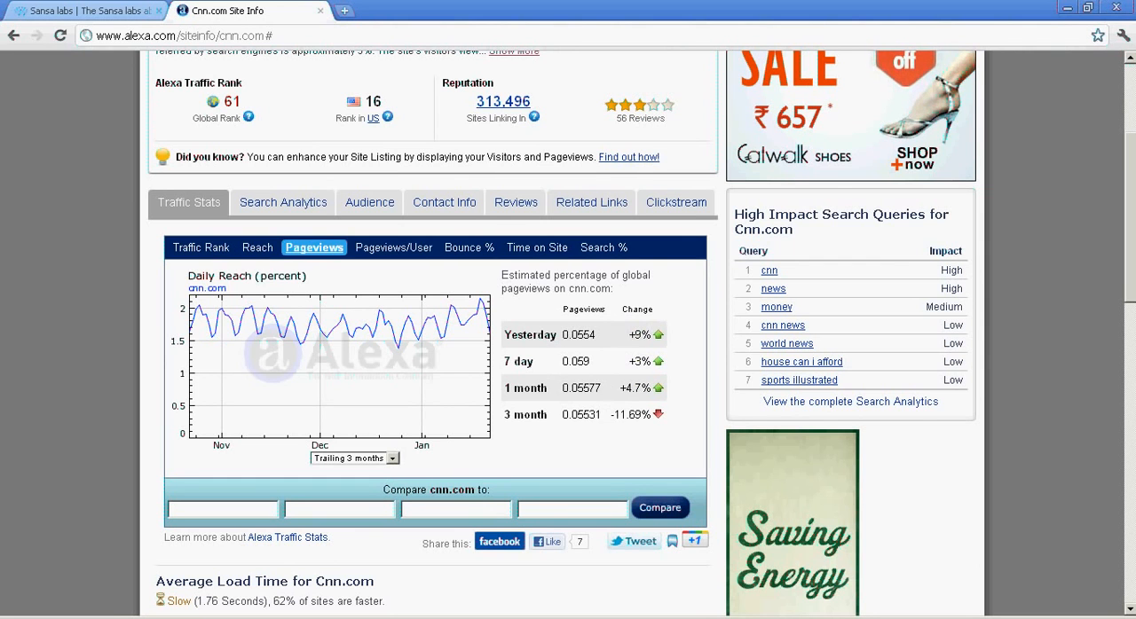
left_click(314, 248)
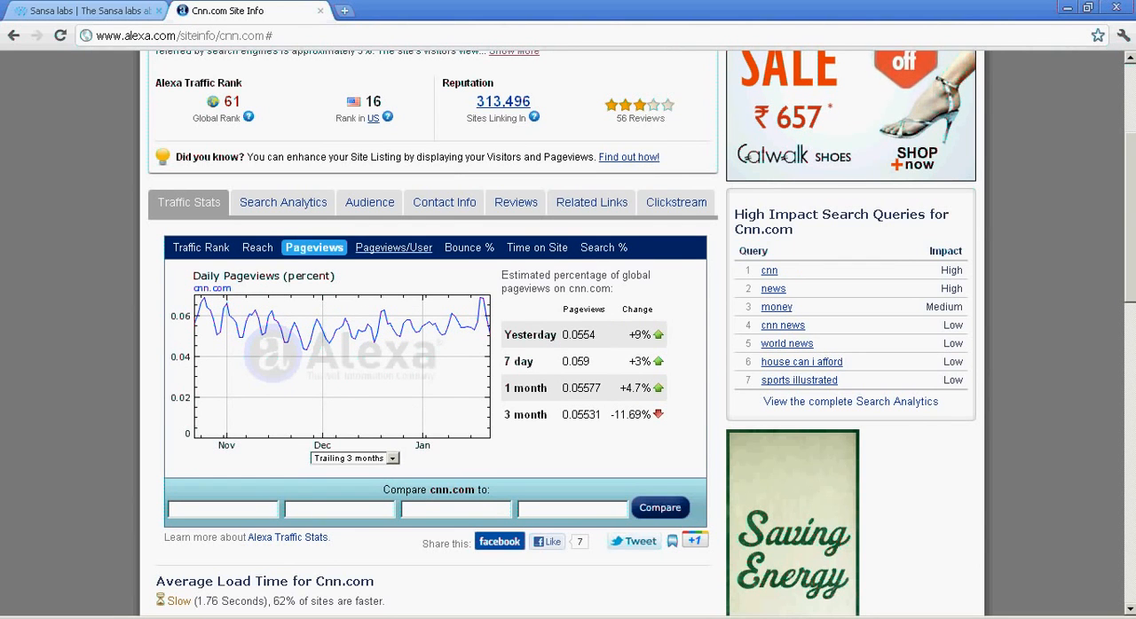
left_click(392, 247)
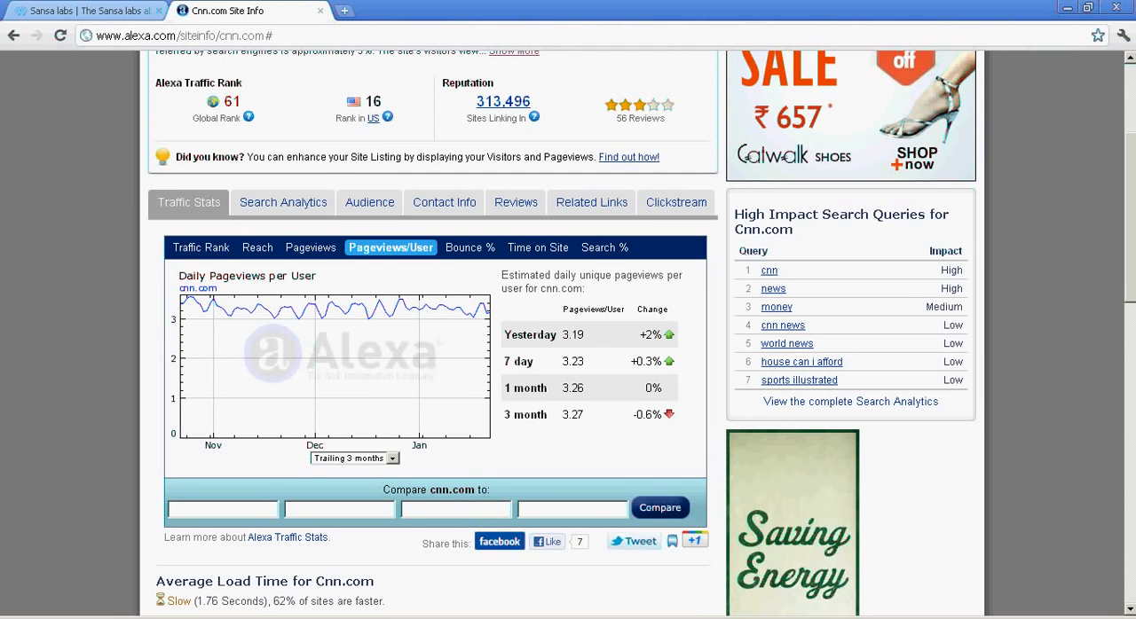
left_click(462, 247)
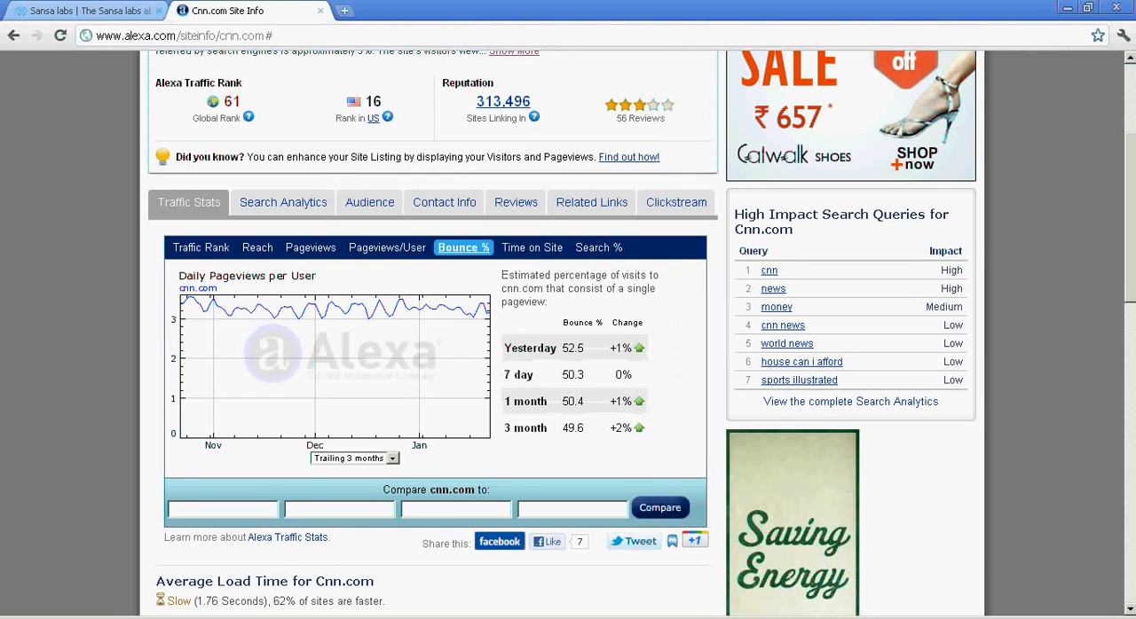
left_click(462, 247)
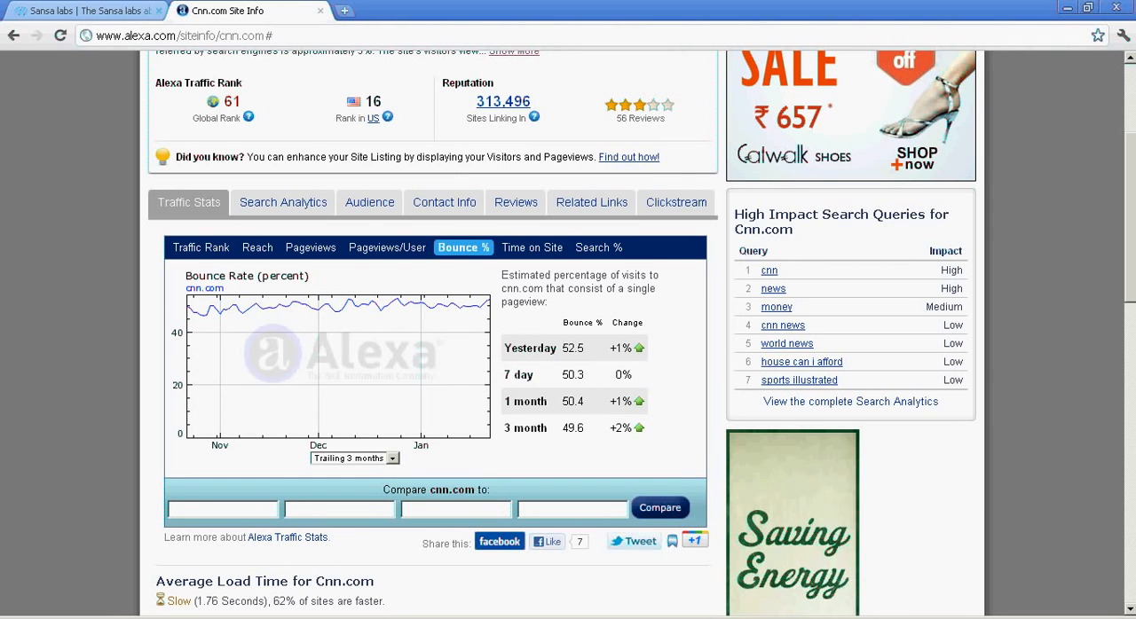
View cnn.com's time on site and search visits charts (4.9% yesterday).
left_click(532, 247)
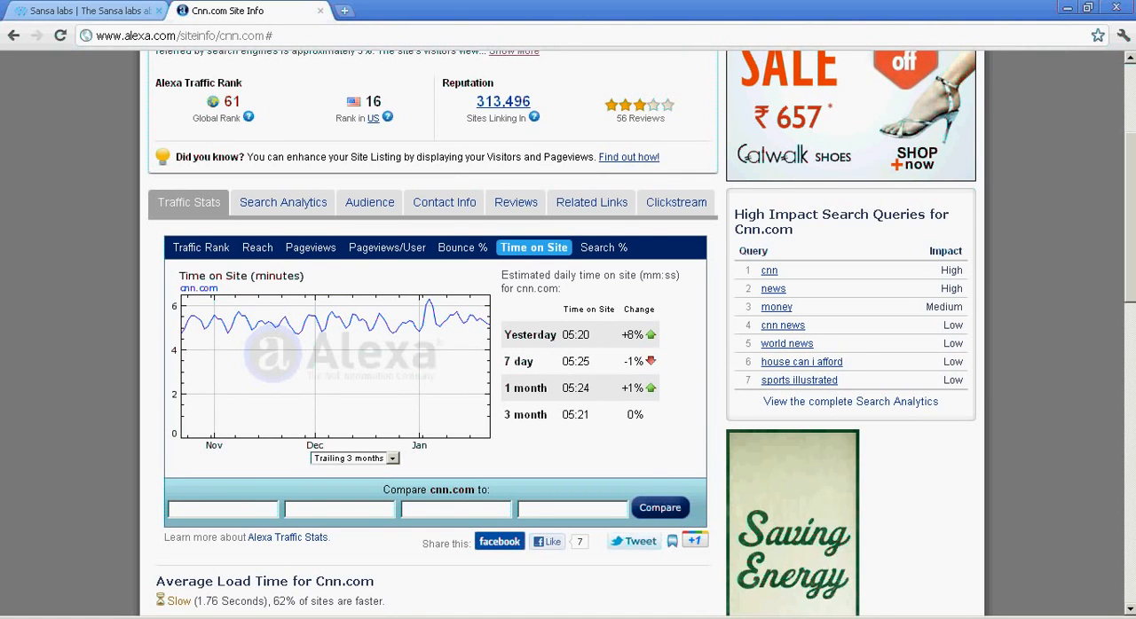
left_click(604, 248)
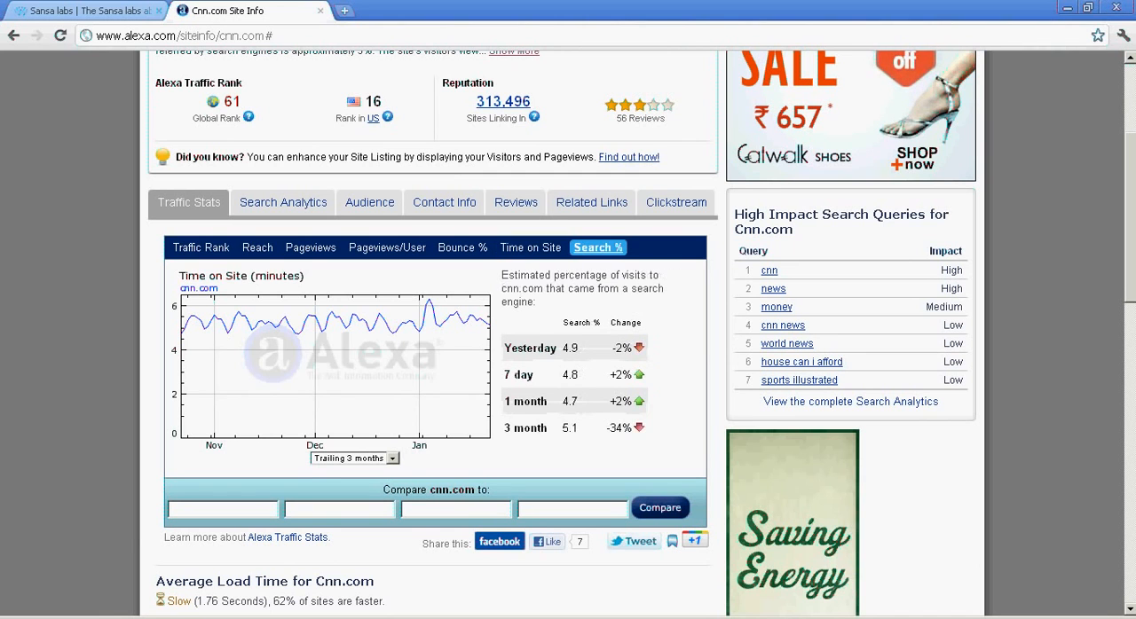
left_click(597, 248)
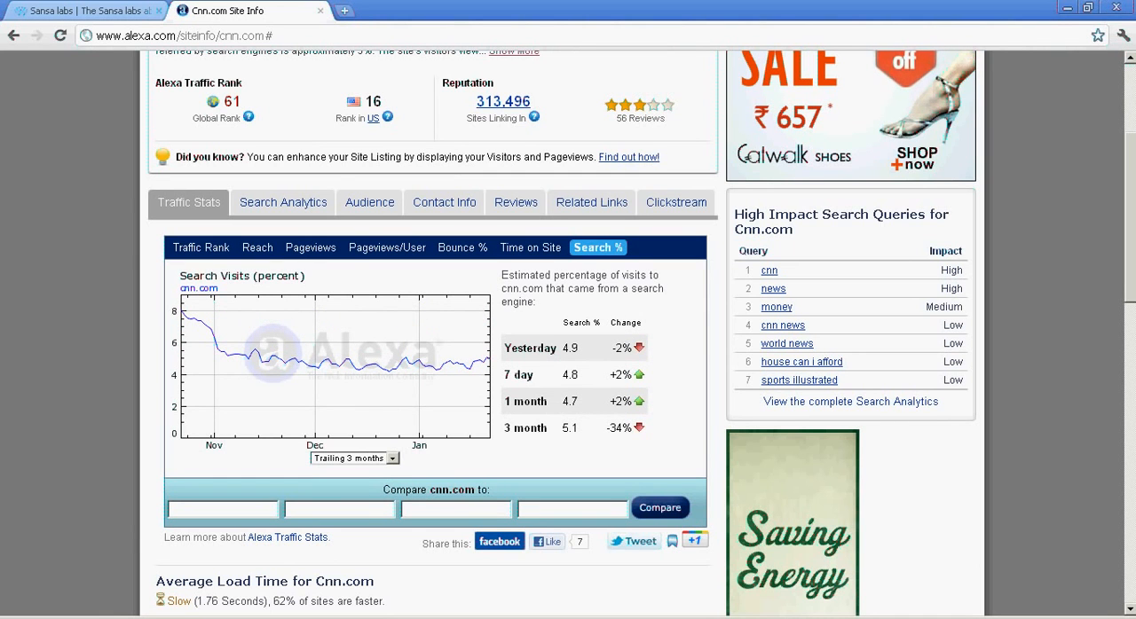
scroll("down", 3)
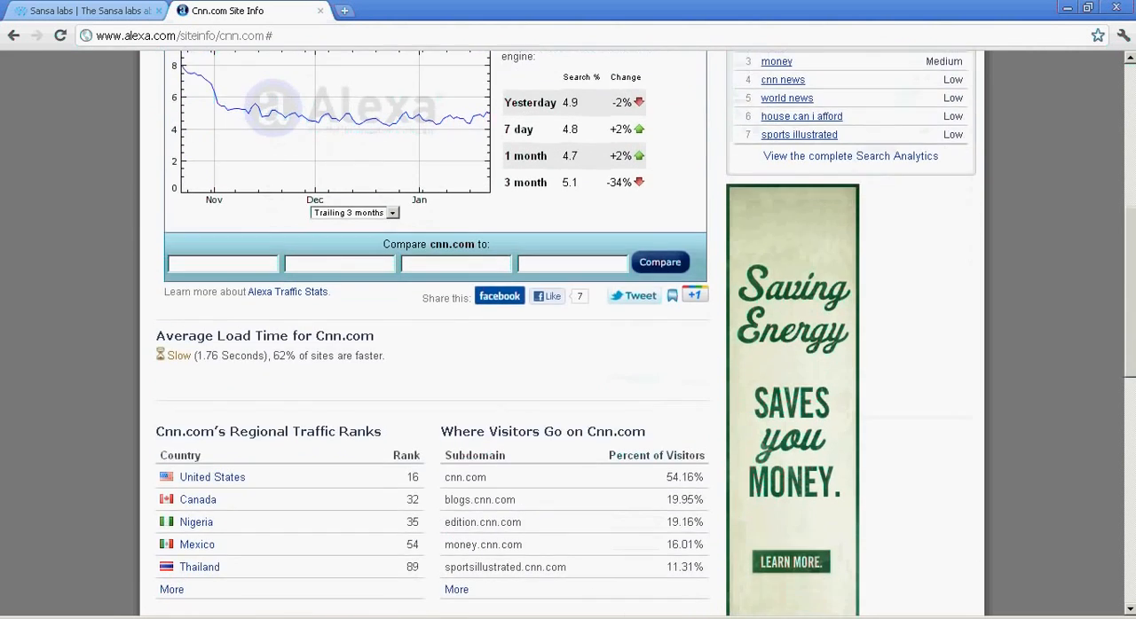
scroll("down", 3)
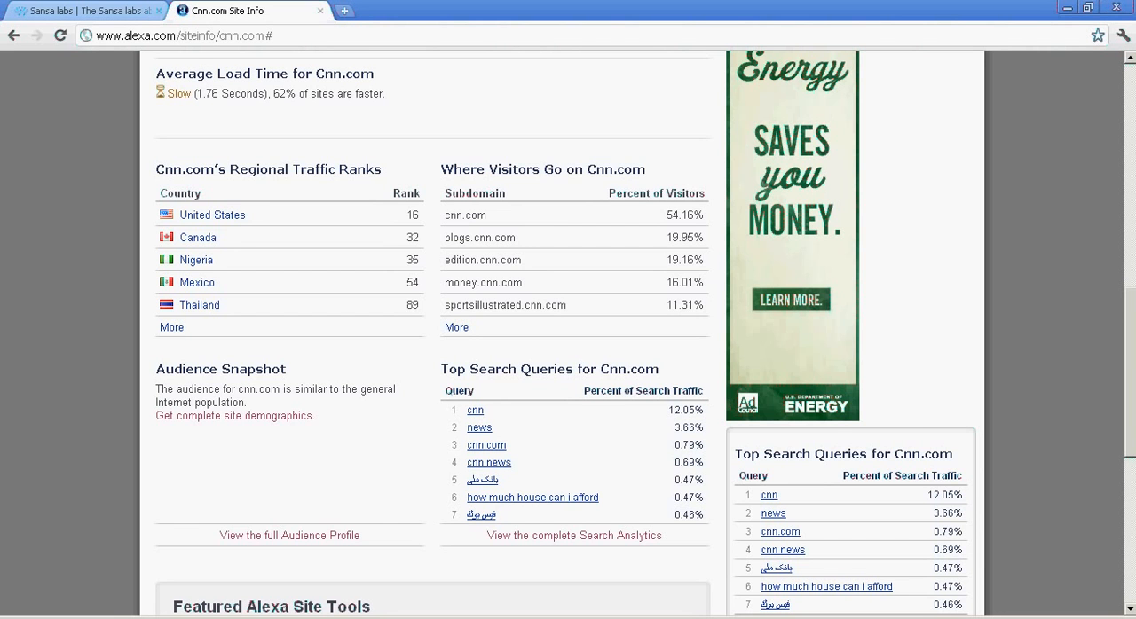
scroll("down", 3)
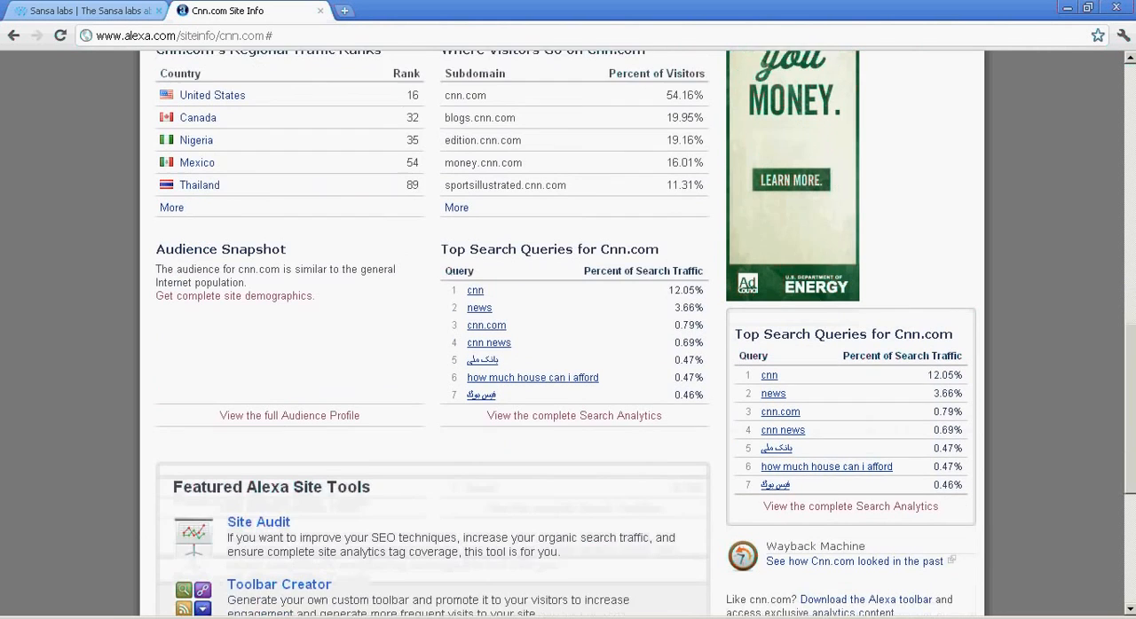
scroll("down", 3)
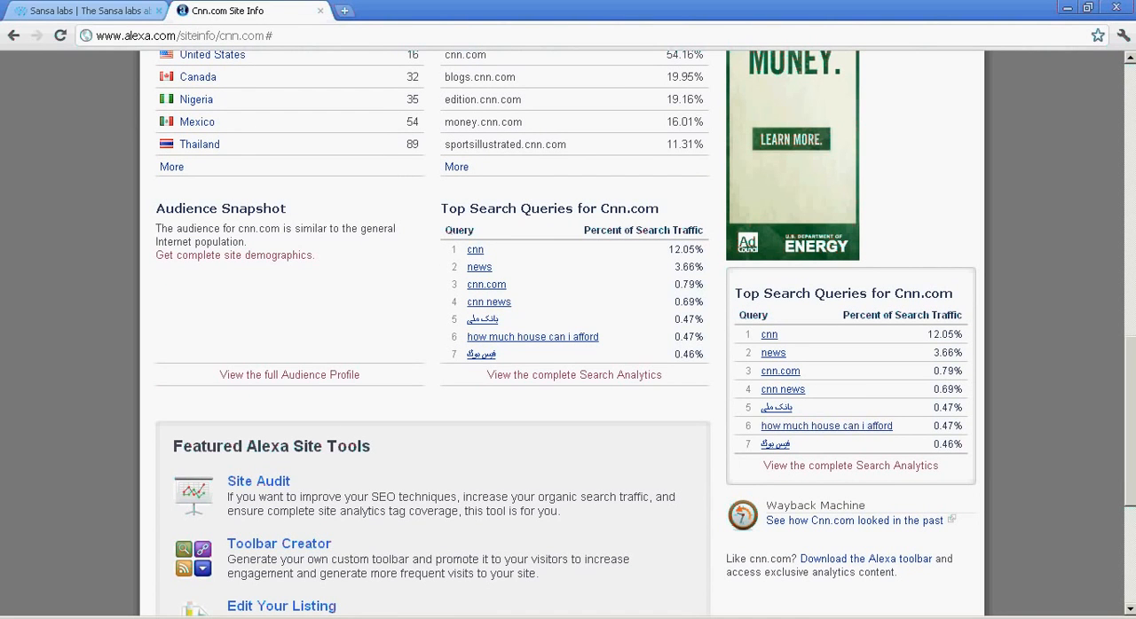
scroll("down", 3)
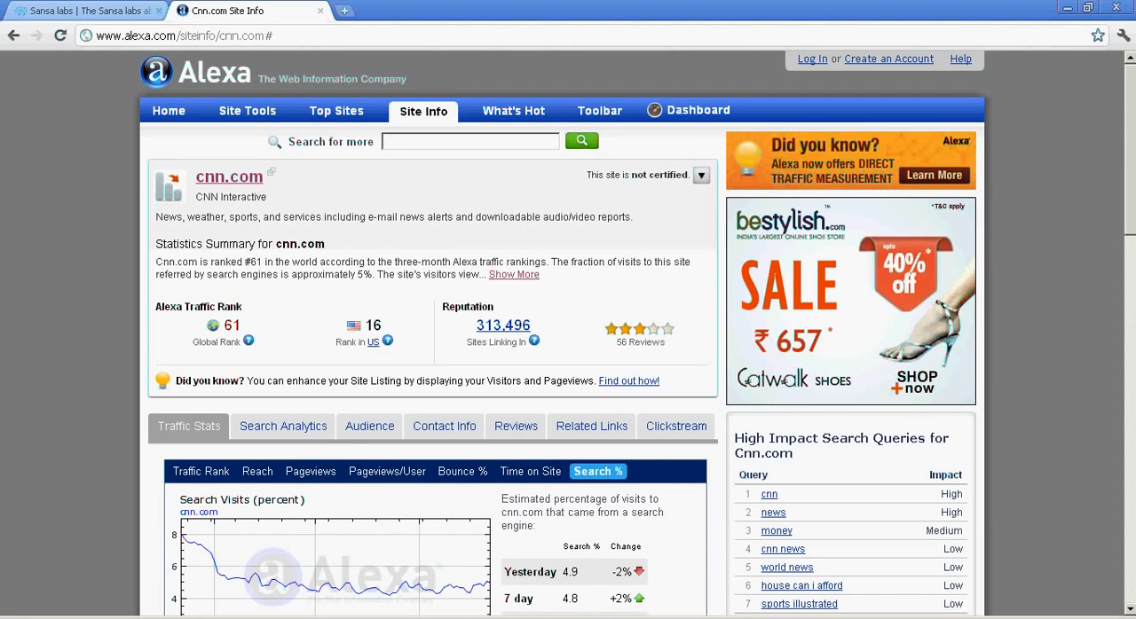
Go to compete.com and enter cnn.com in the traffic lookup box.
left_click(183, 35)
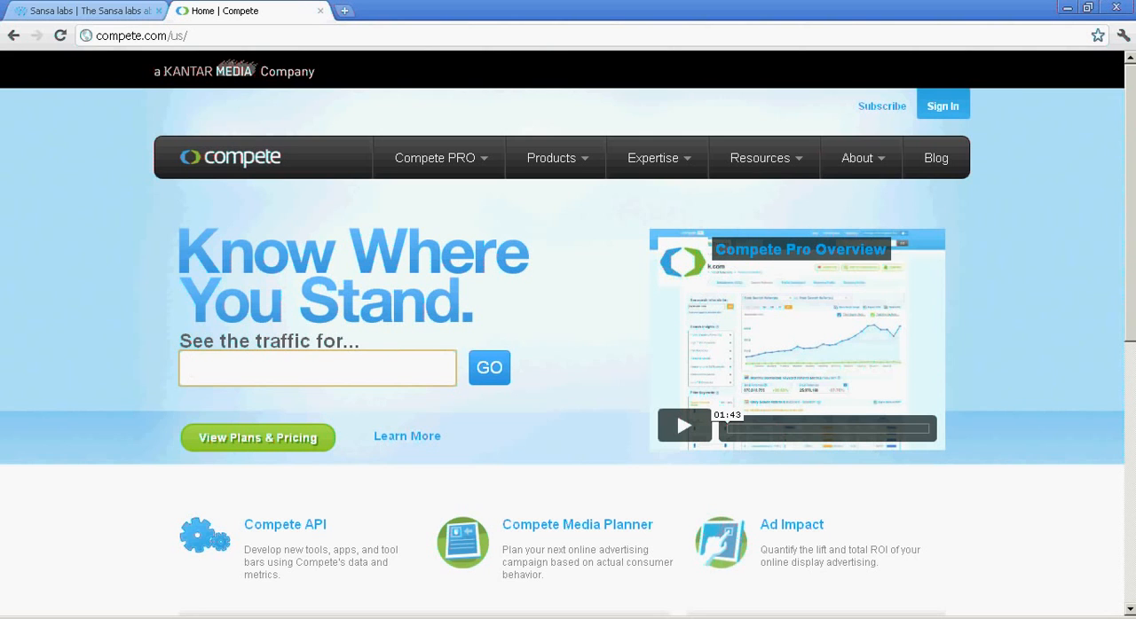
left_click(316, 367)
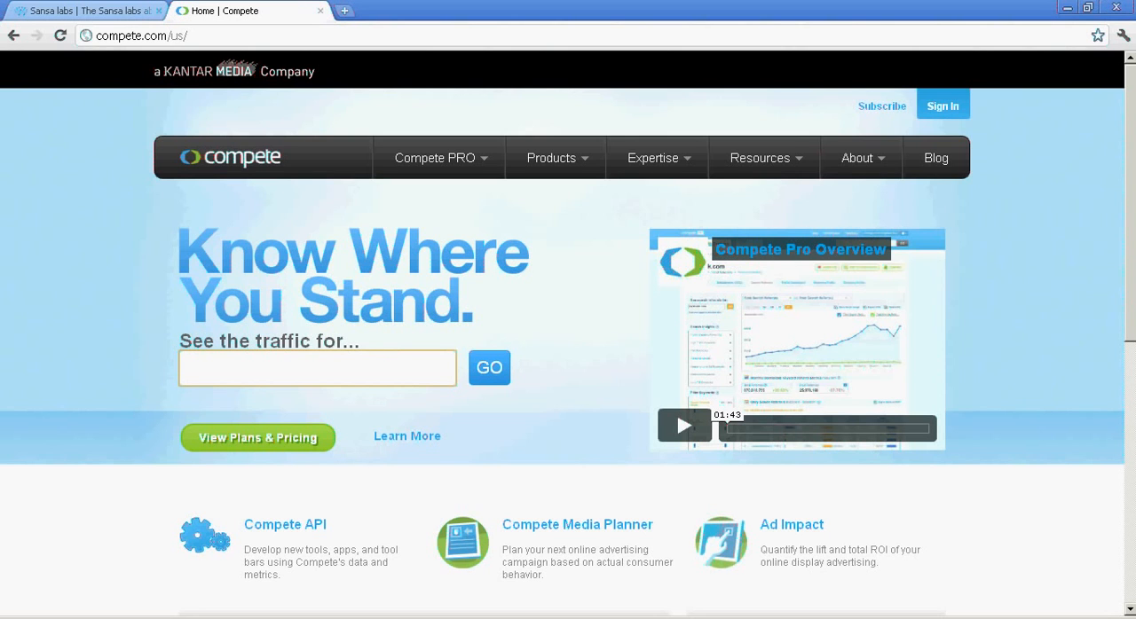
type("cnn.co")
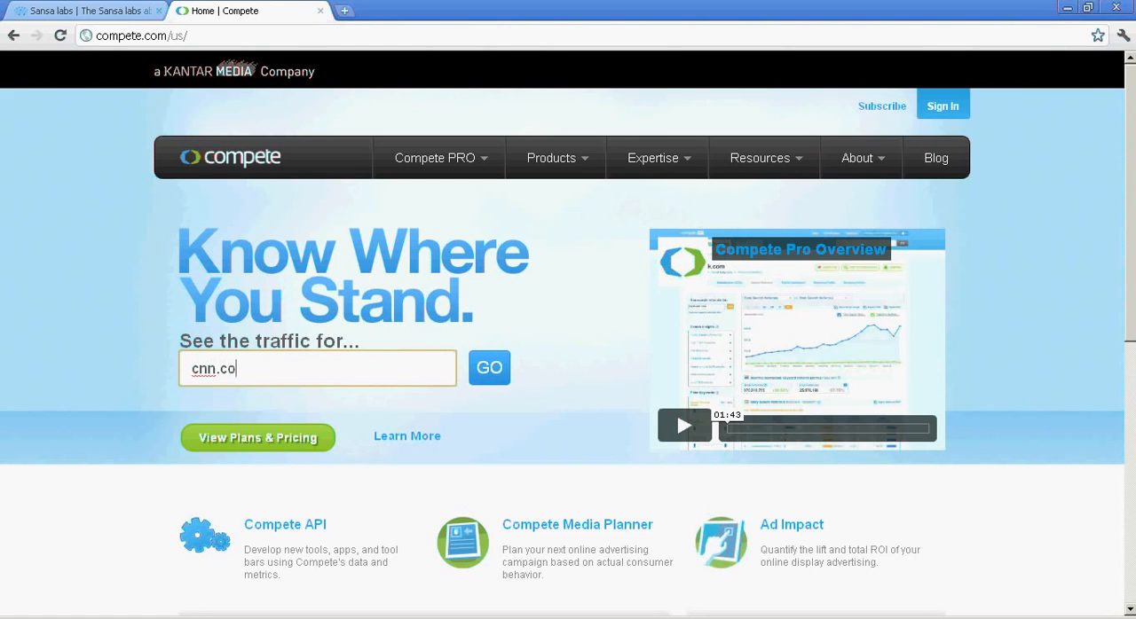
type("m")
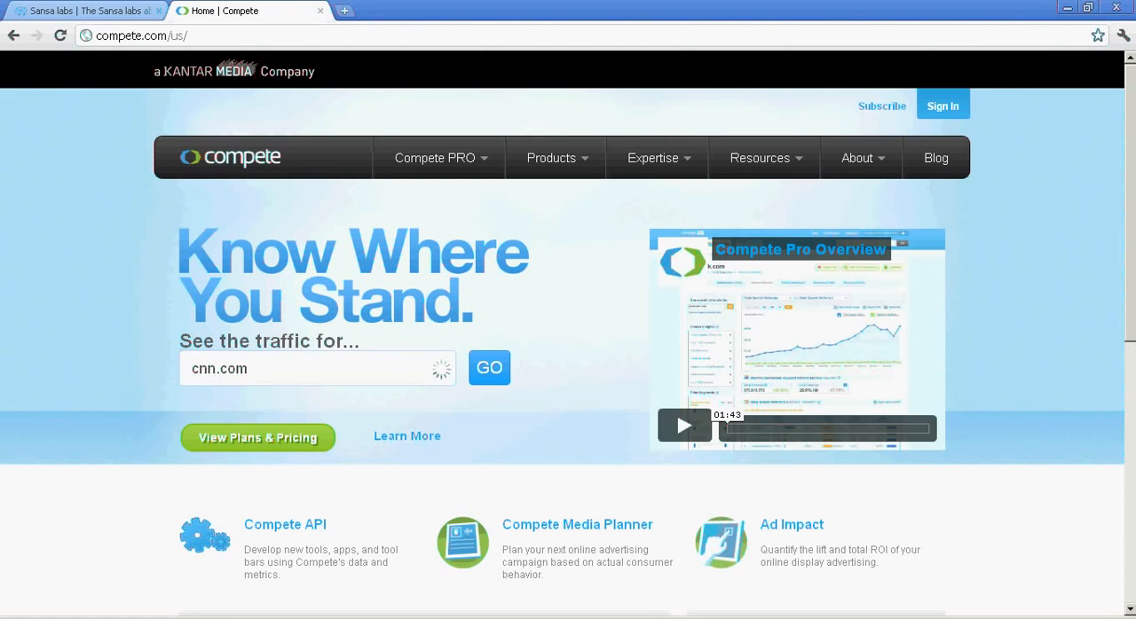
Run the Compete lookup and scroll to cnn.com's 21,391,064 unique visitors and rank 49.
left_click(489, 367)
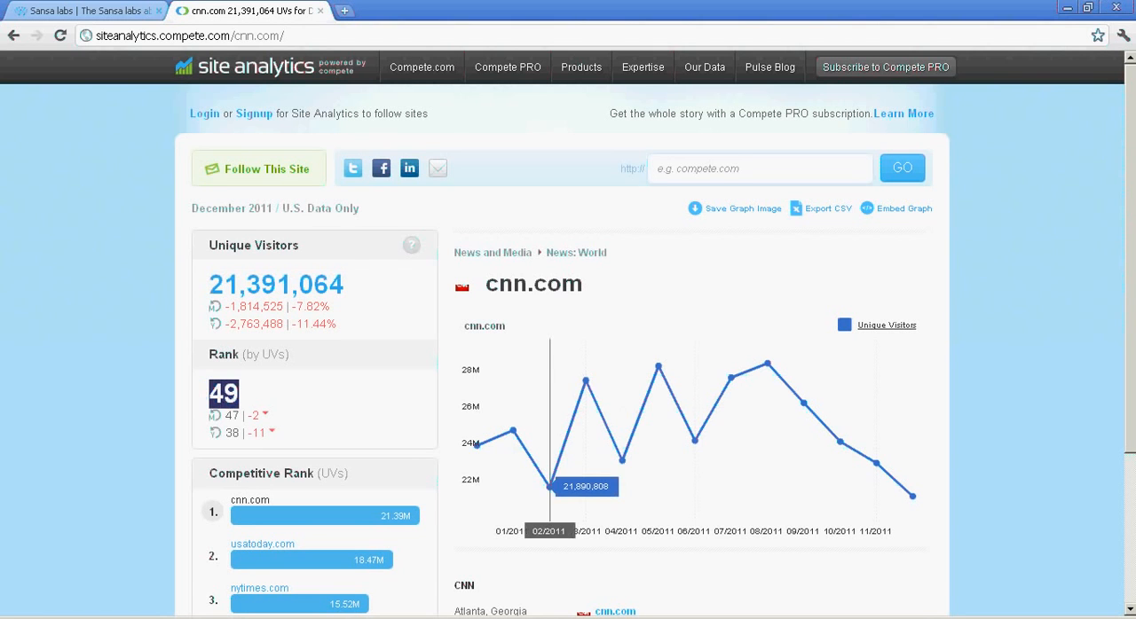
scroll("down", 3)
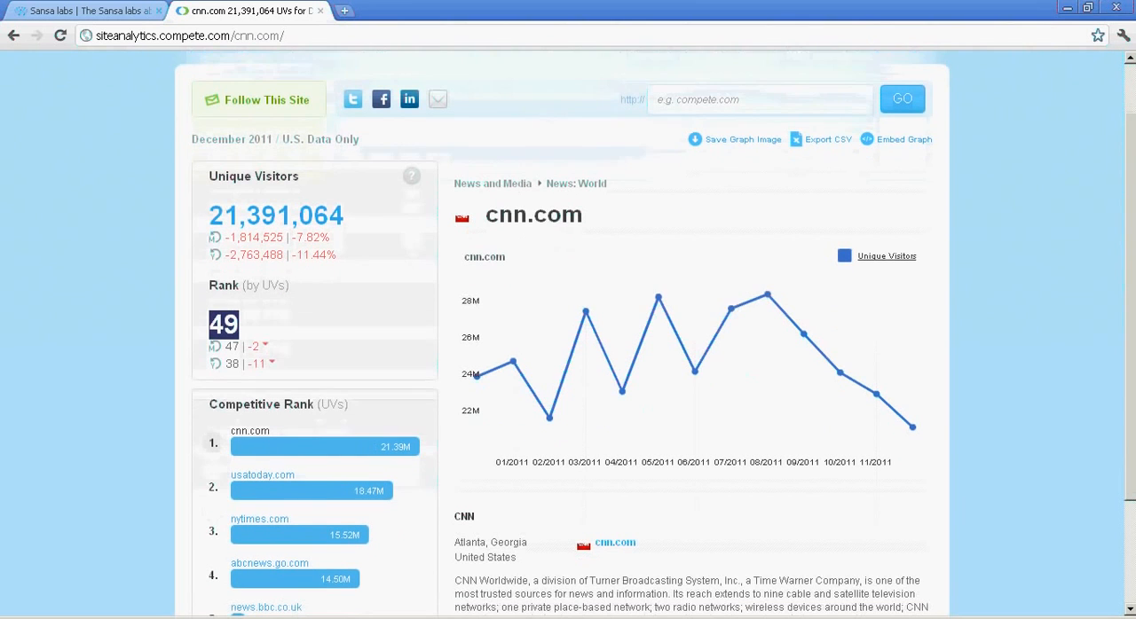
mouse_move(693, 372)
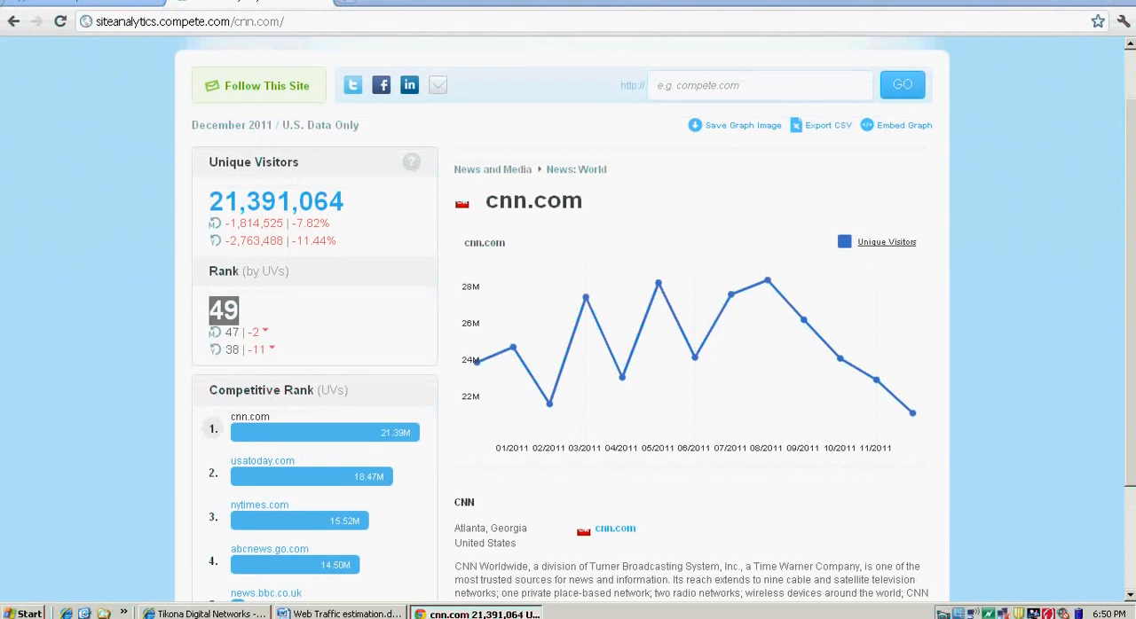
scroll("down", 3)
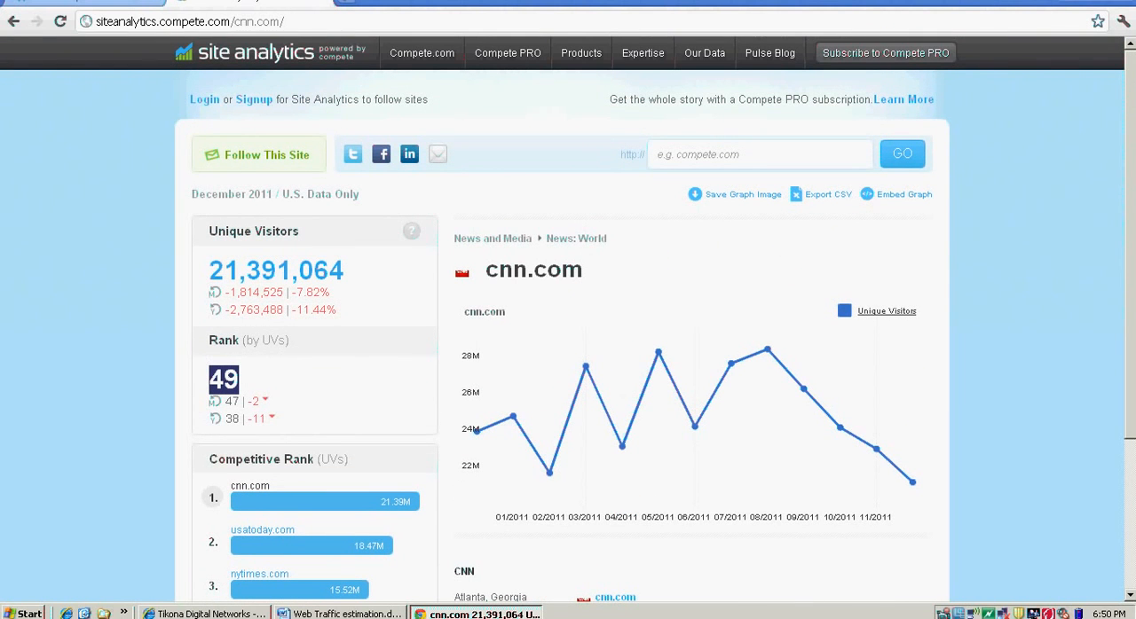
Go to quantcast.com and search for cnn to open its 17.6M-visitor profile.
left_click(186, 21)
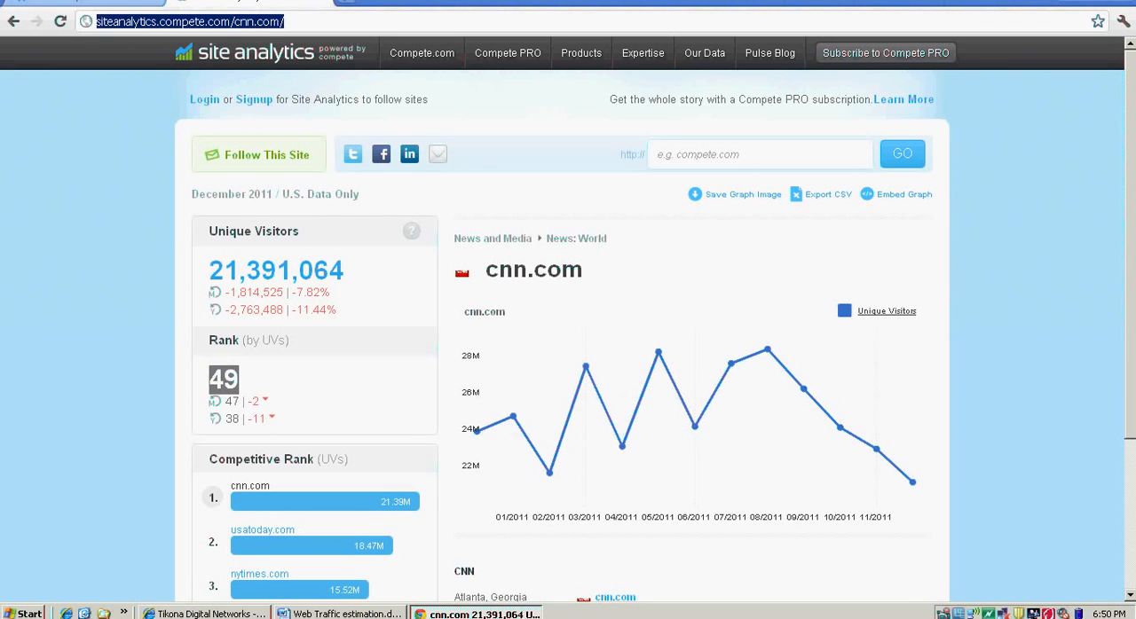
left_click(177, 20)
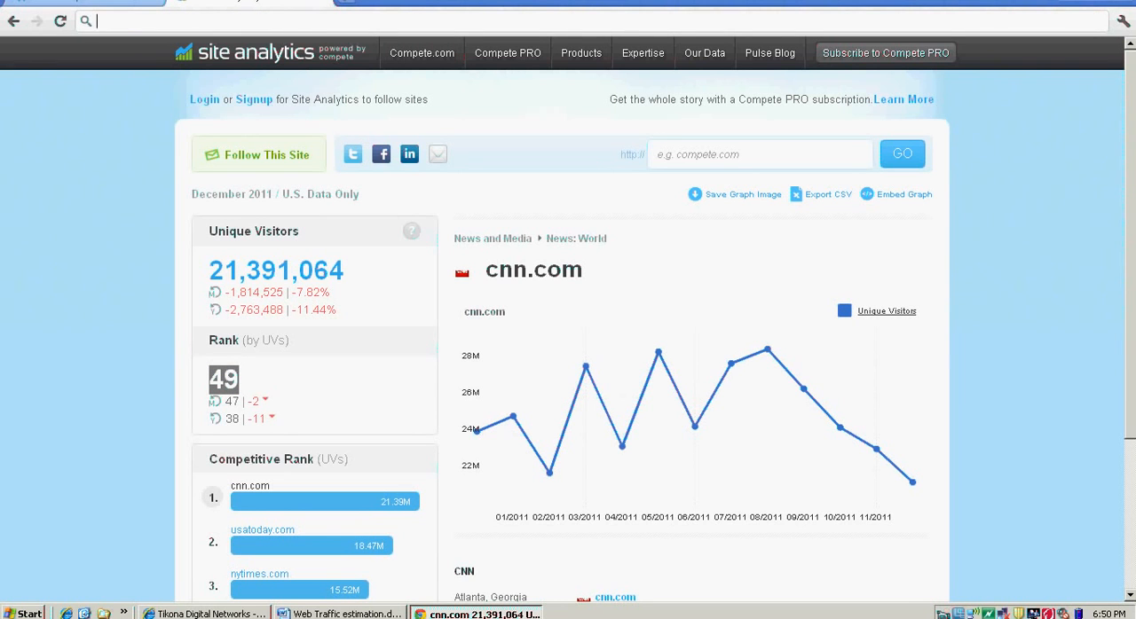
type("quantcast")
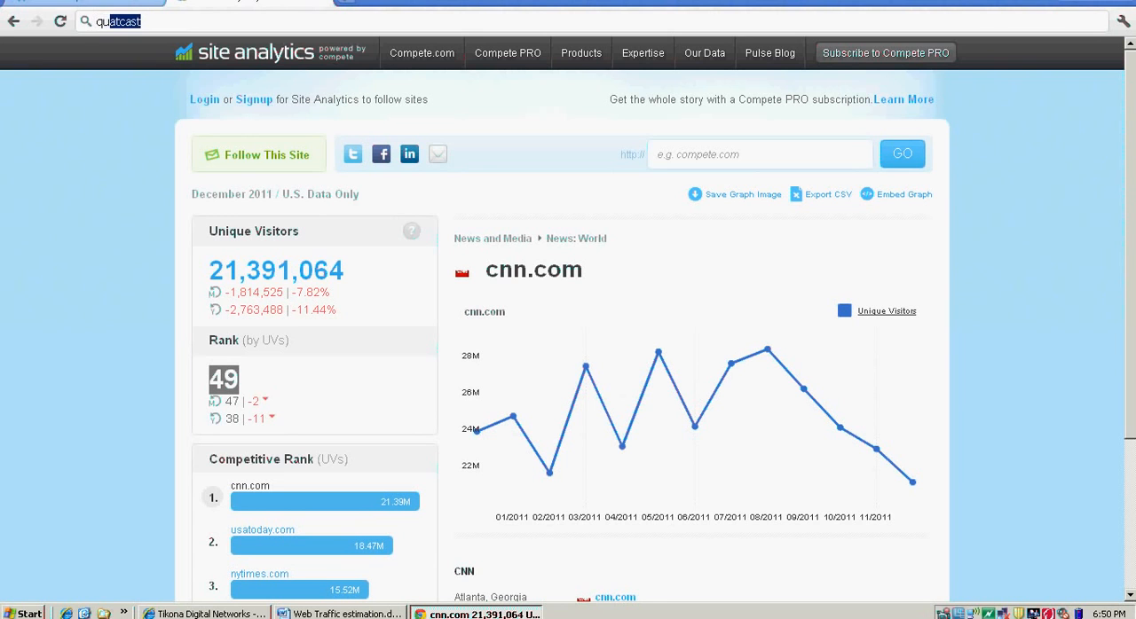
type("quantcas")
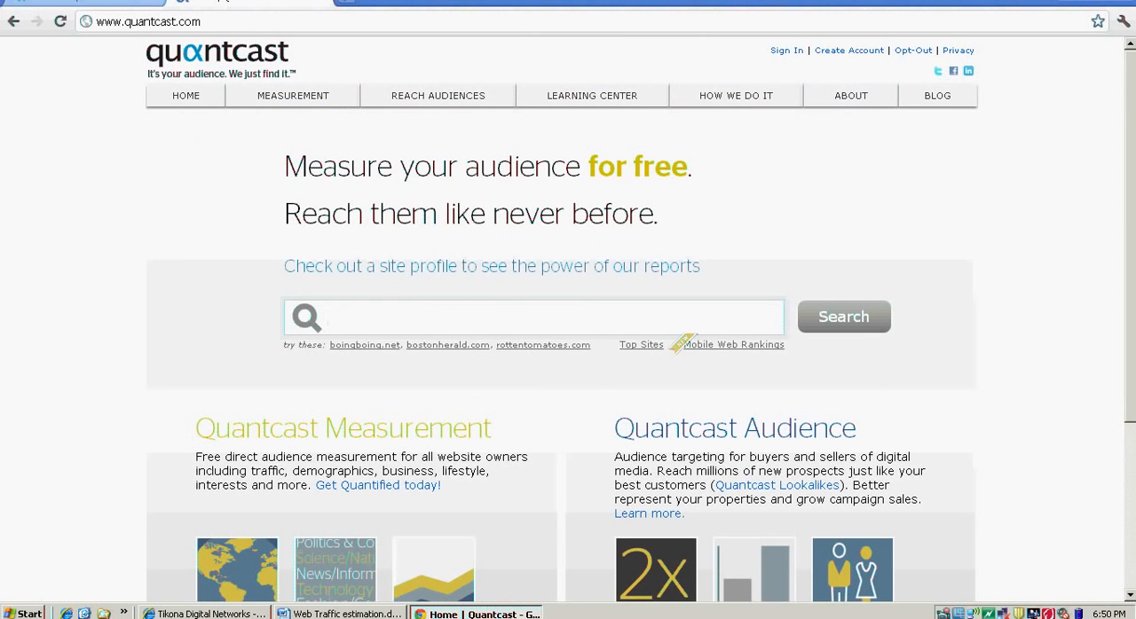
type("cnn.com")
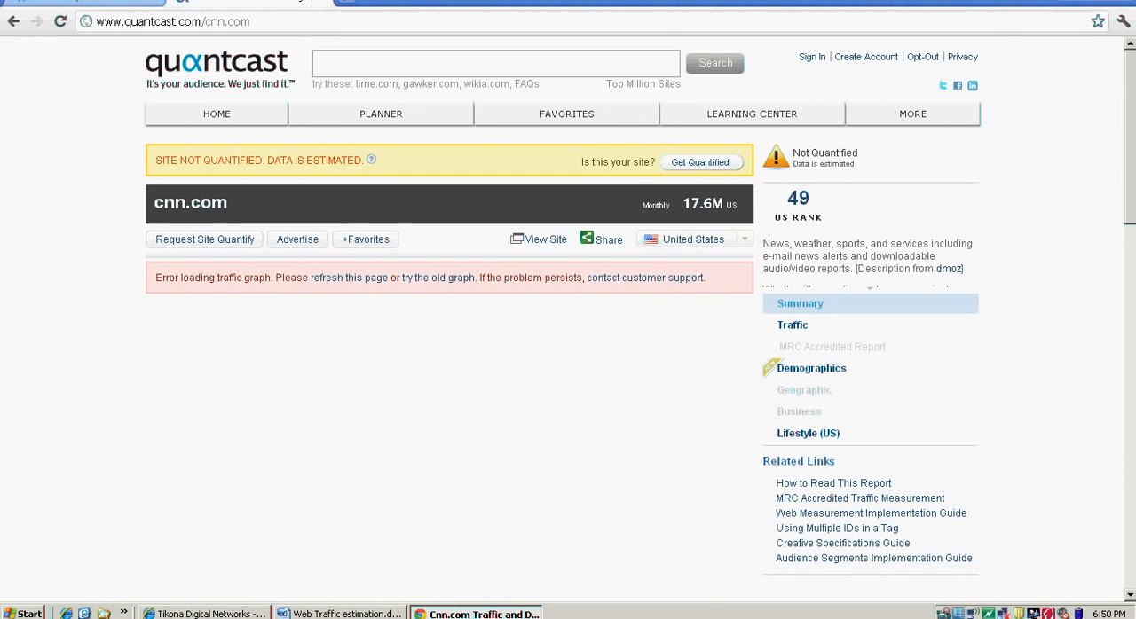
Scroll cnn.com's Quantcast profile and select the 147,789,592 visits per month figure.
scroll("down", 3)
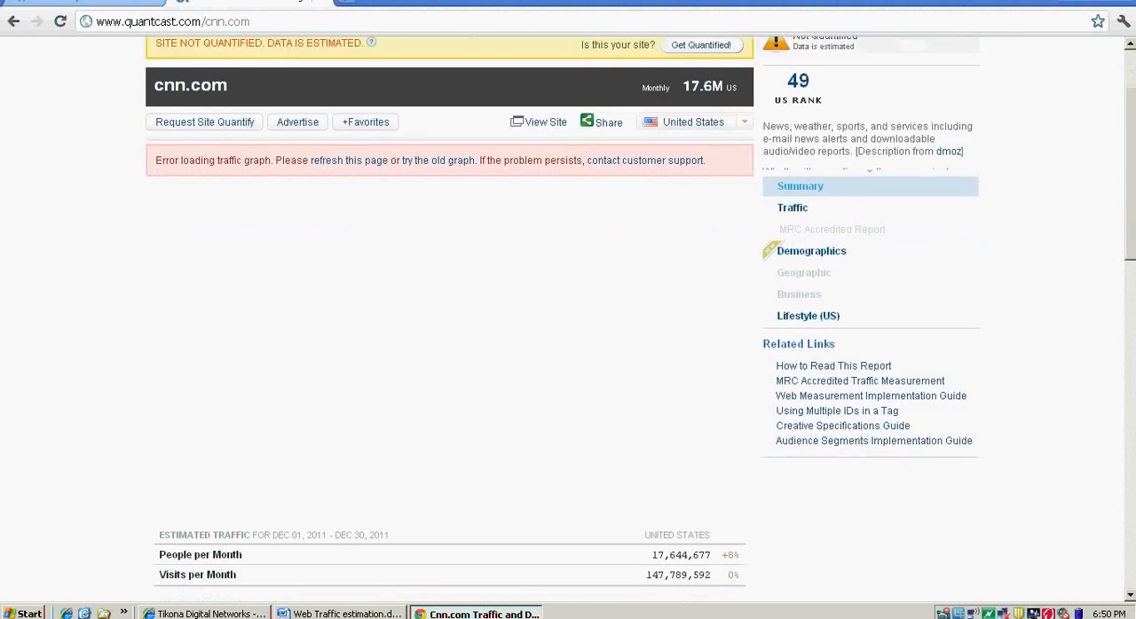
scroll("down", 3)
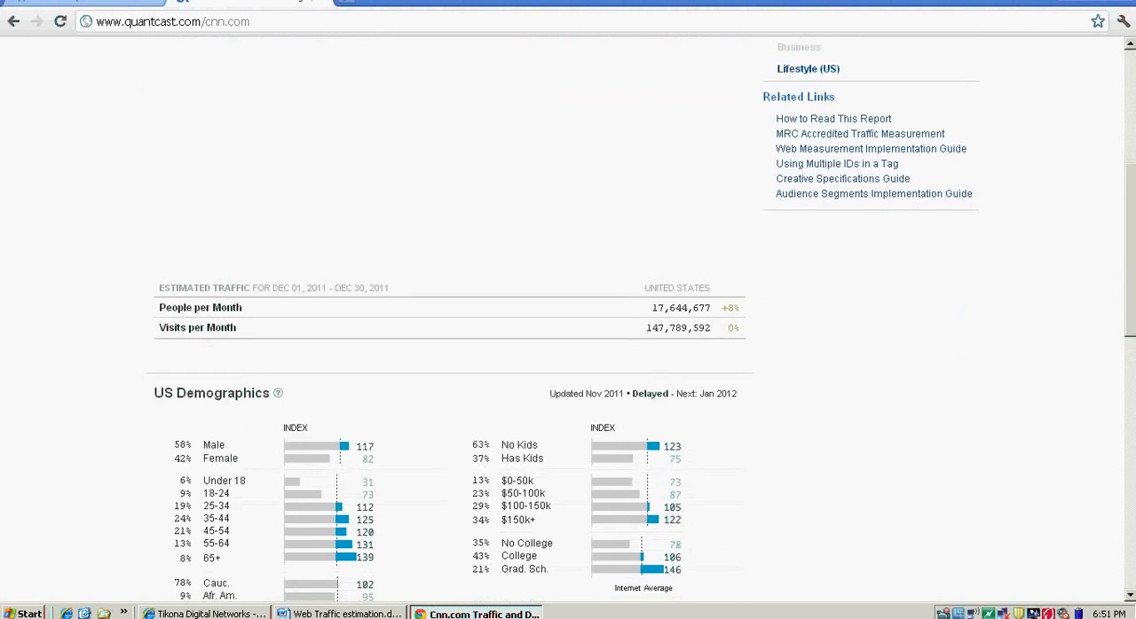
scroll("down", 3)
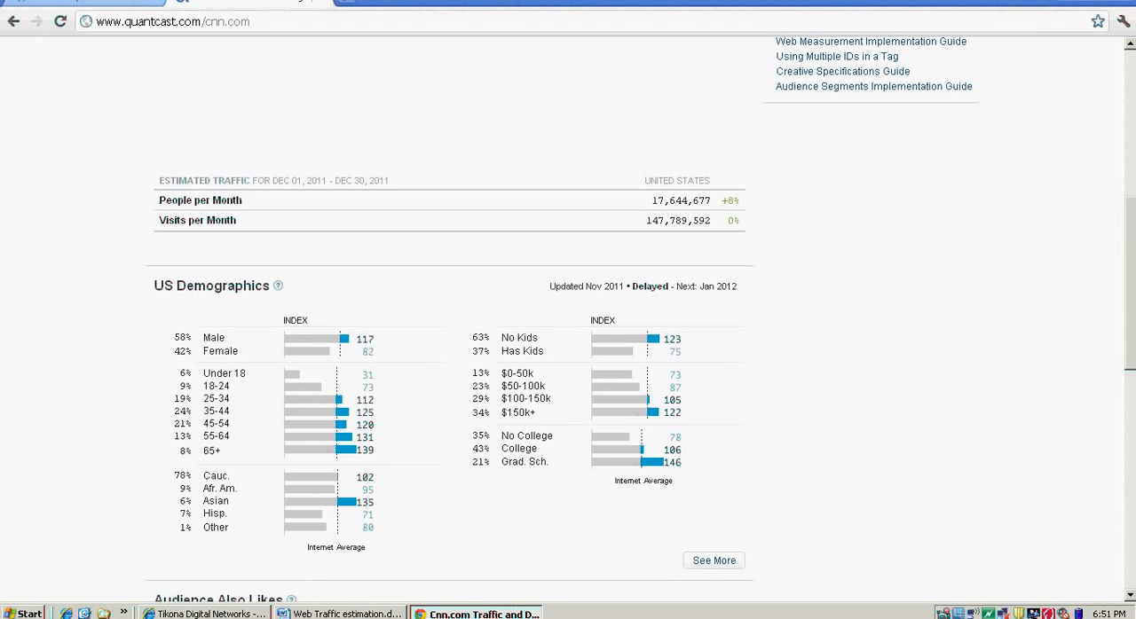
double_click(666, 220)
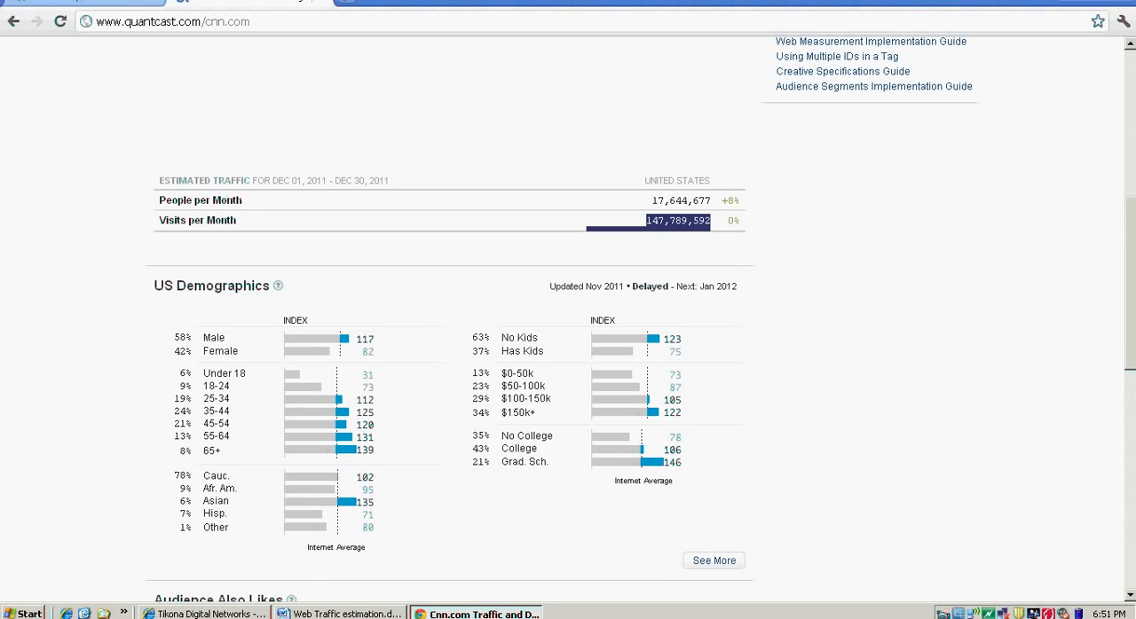
Scroll through US demographics, audience interests and traffic frequency to the page bottom.
scroll("down", 3)
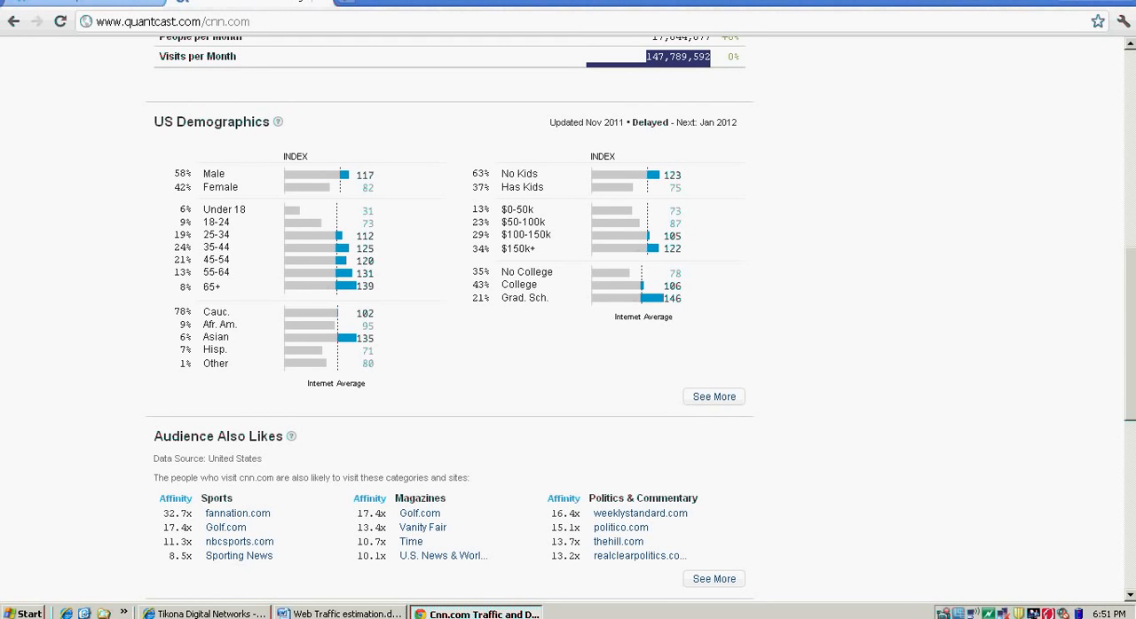
scroll("down", 3)
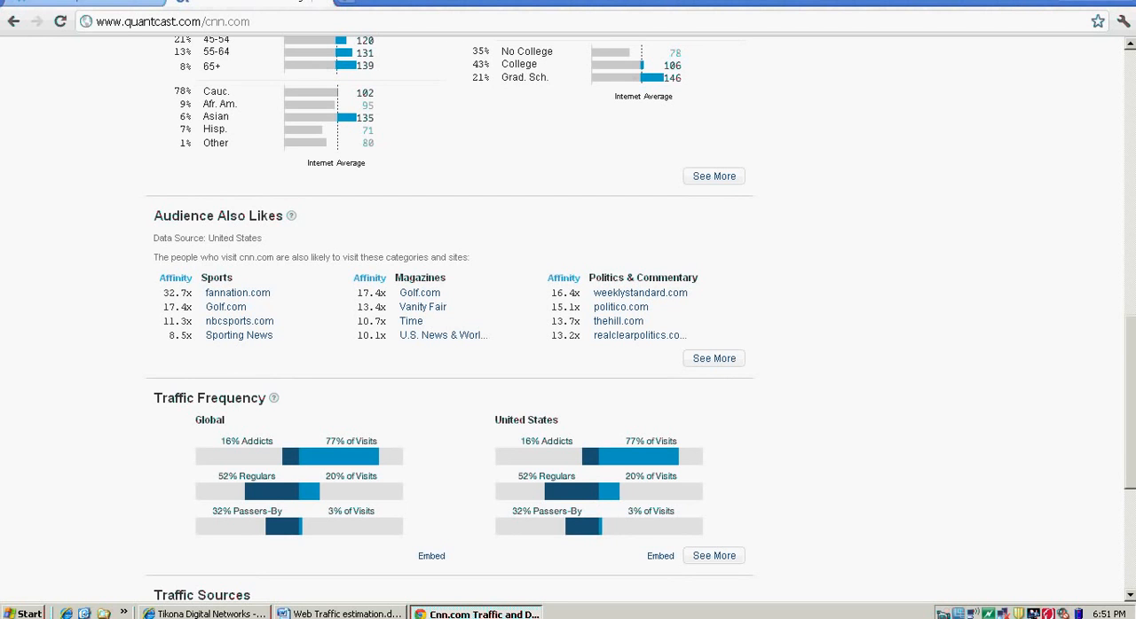
scroll("down", 3)
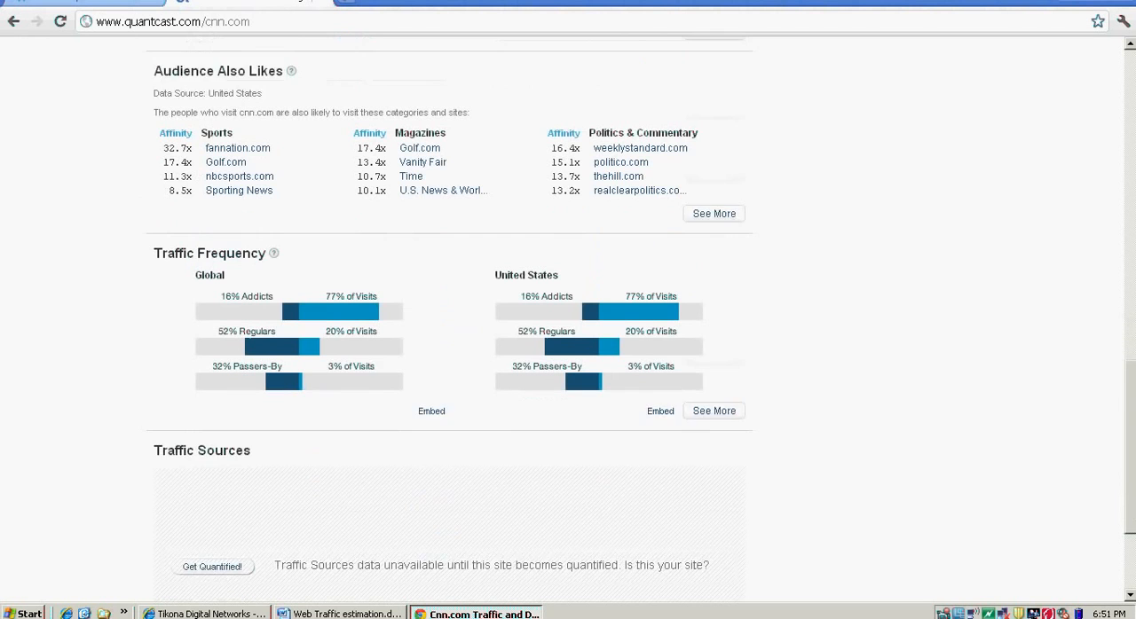
scroll("down", 3)
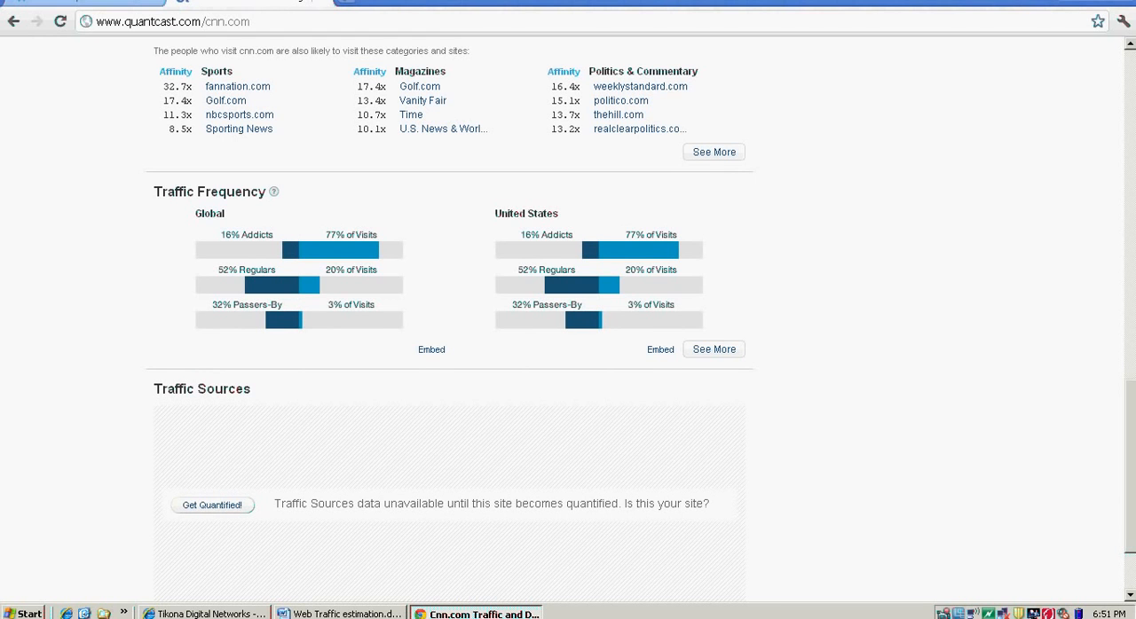
scroll("down", 3)
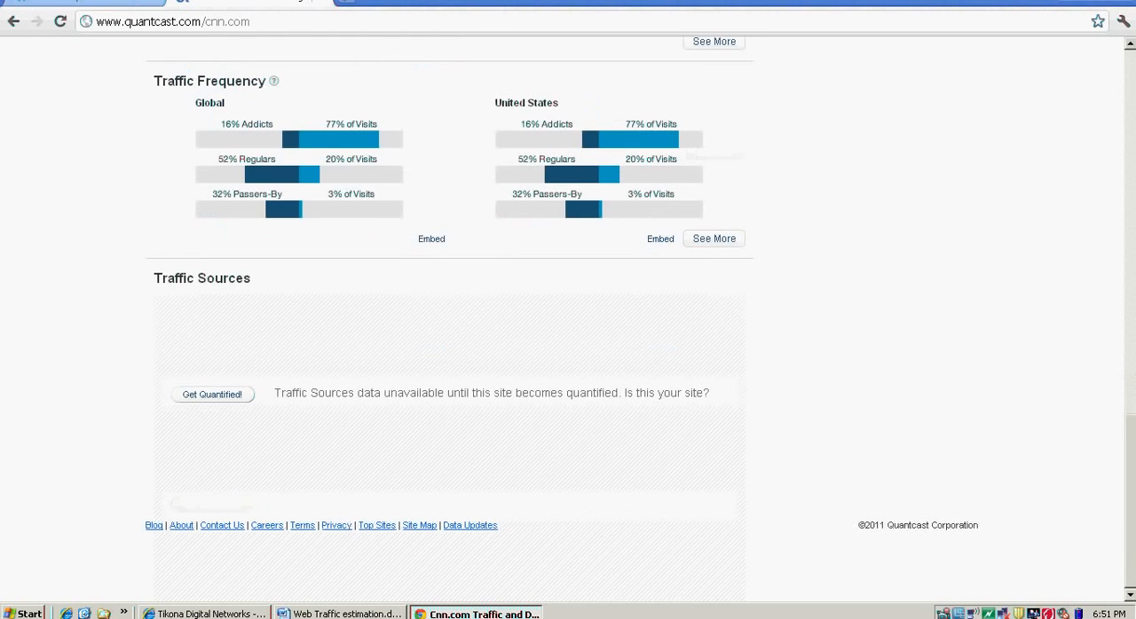